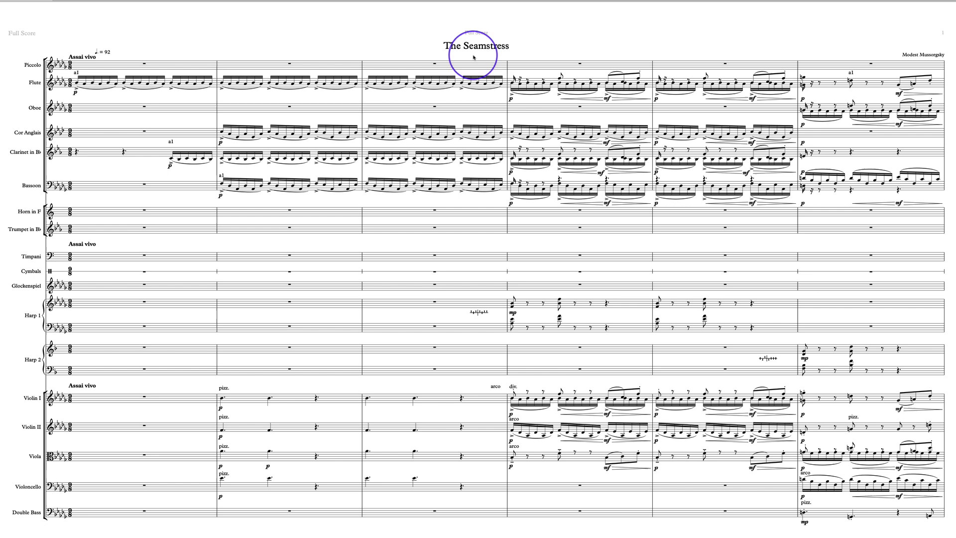
{"action": "mouse_move", "coordinate": [322, 107]}
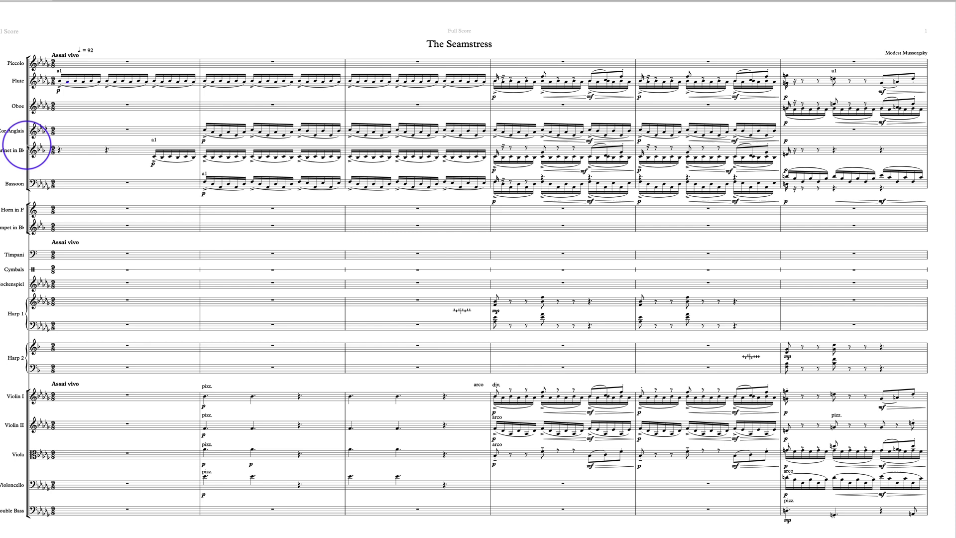
{"action": "mouse_move", "coordinate": [279, 53]}
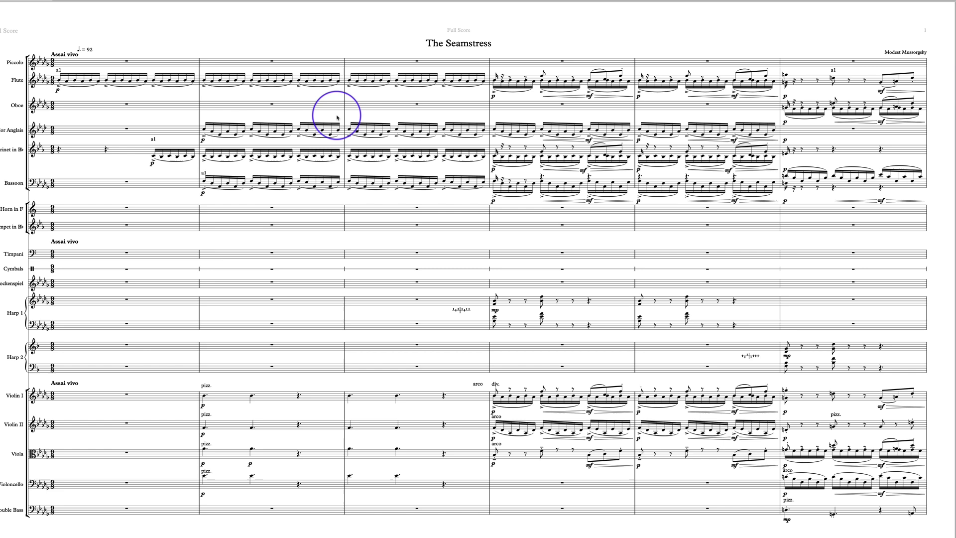
{"action": "mouse_move", "coordinate": [100, 89]}
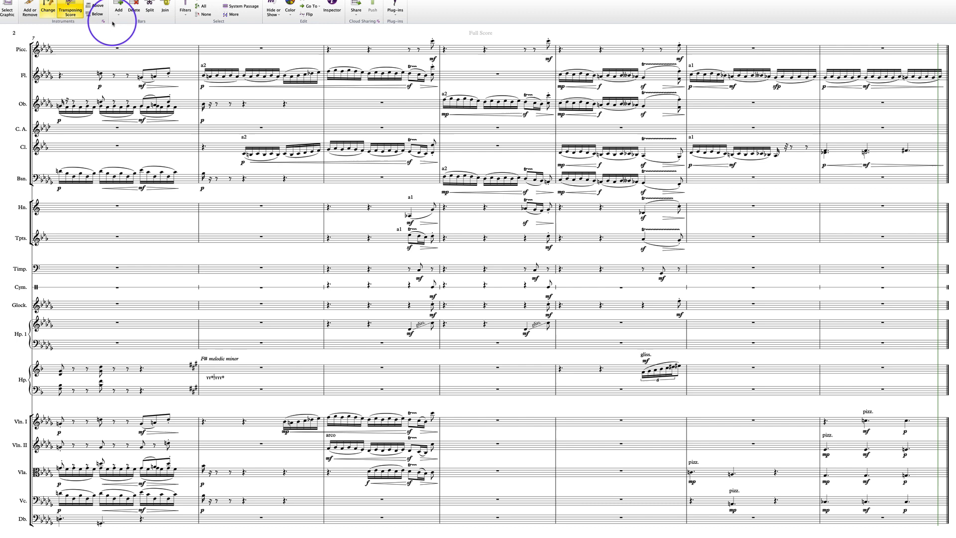
Show the plug-ins list and point to the Harp Gliss plug-in under Other
{"action": "left_click", "coordinate": [395, 8]}
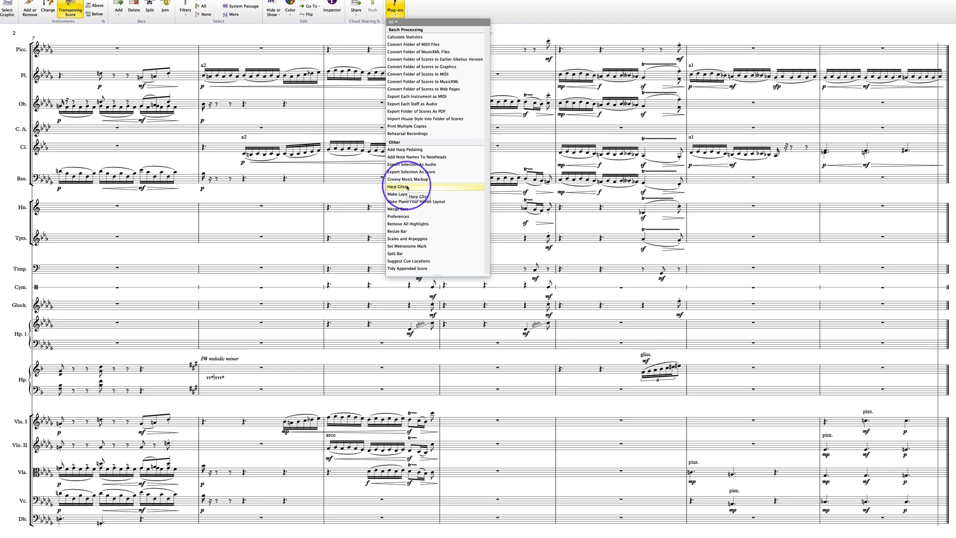
{"action": "left_click", "coordinate": [396, 187]}
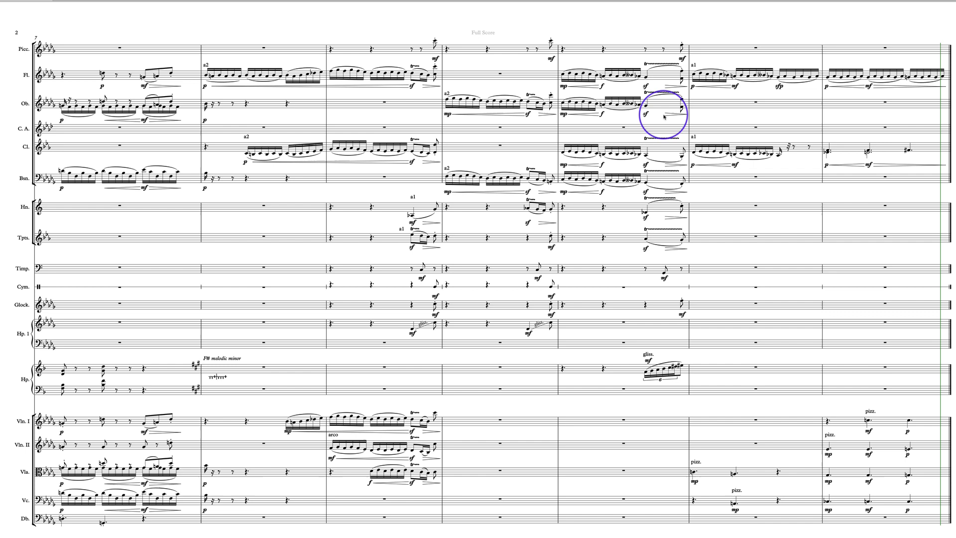
{"action": "mouse_move", "coordinate": [661, 228]}
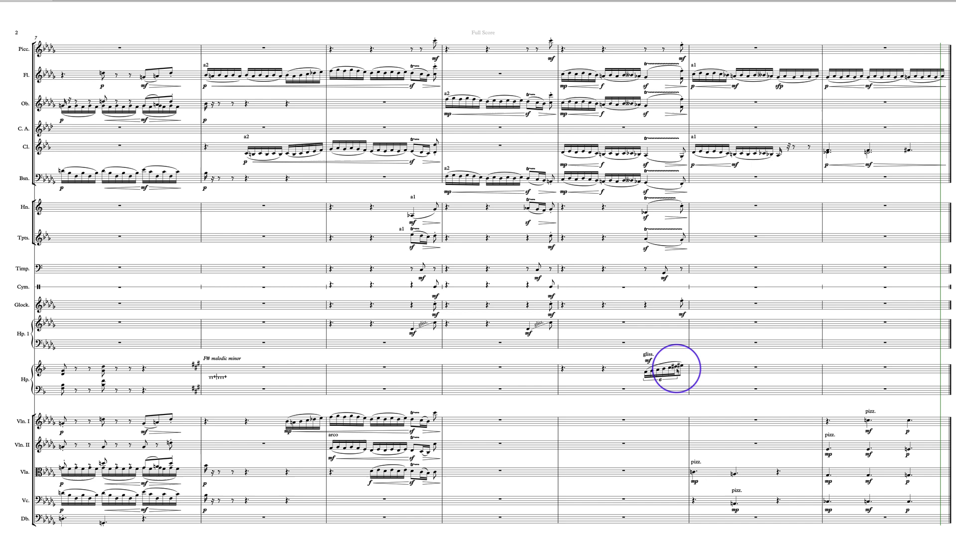
{"action": "left_click", "coordinate": [414, 421]}
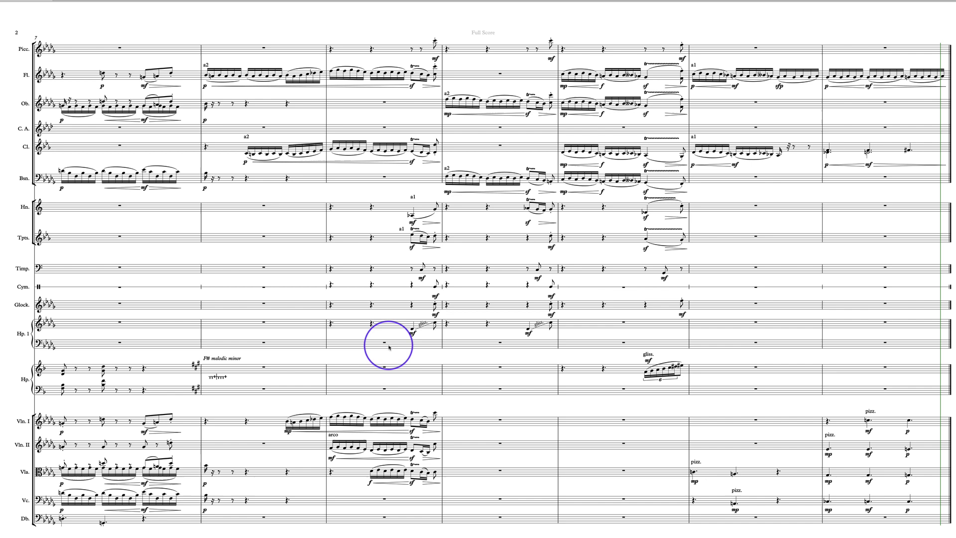
{"action": "mouse_move", "coordinate": [809, 488]}
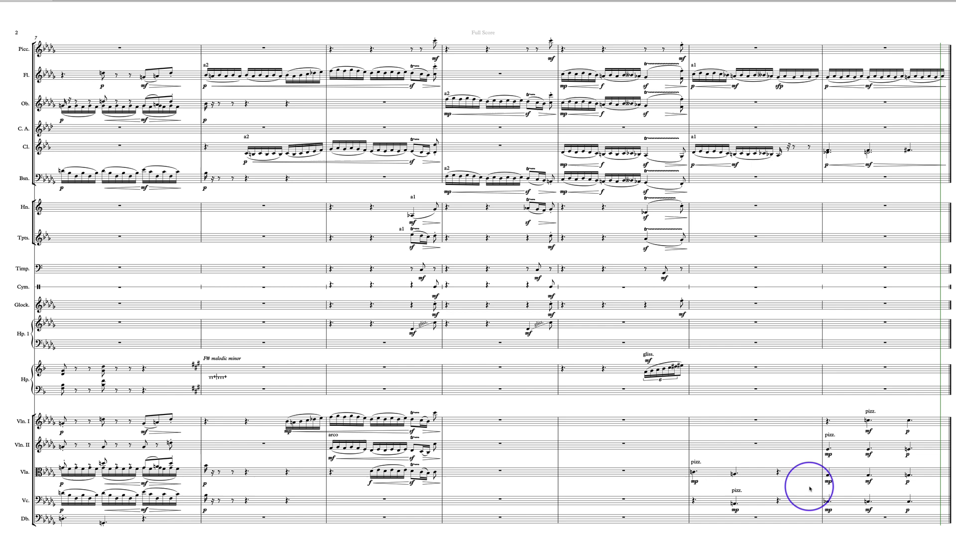